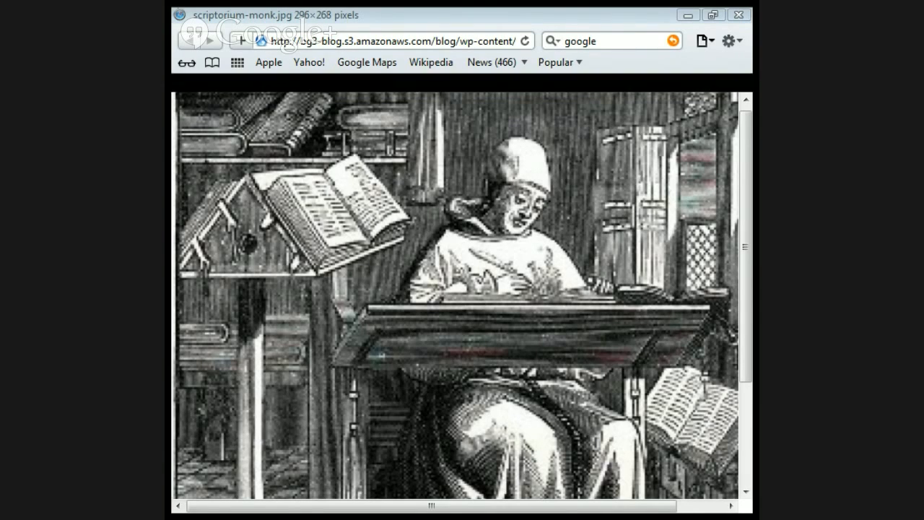
pyautogui.click(744, 83)
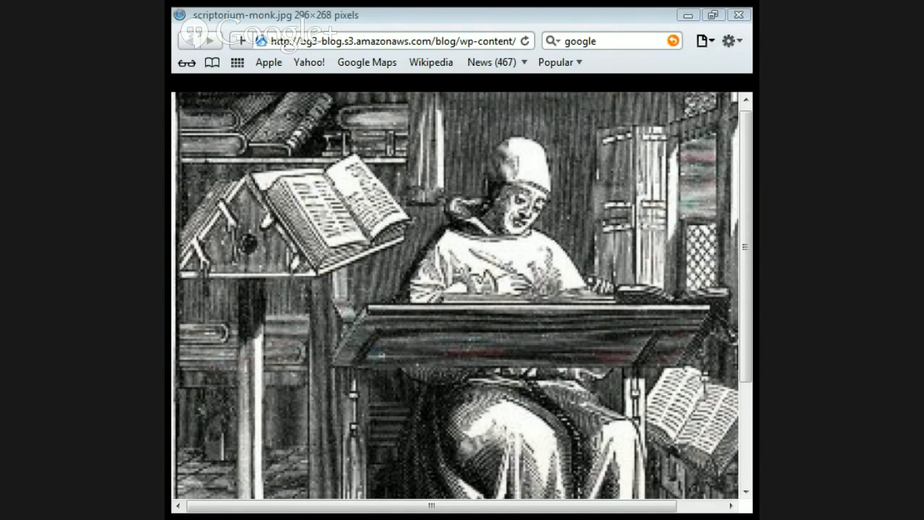
pyautogui.click(743, 82)
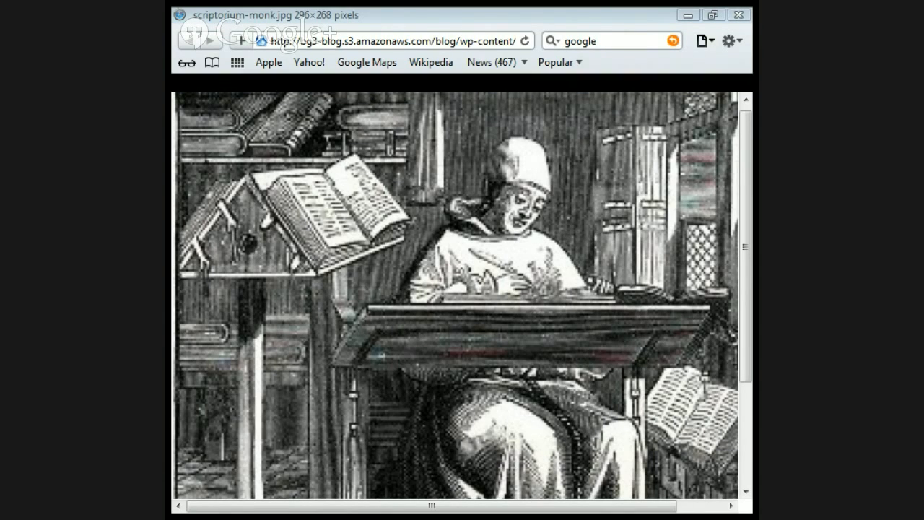
pyautogui.click(743, 82)
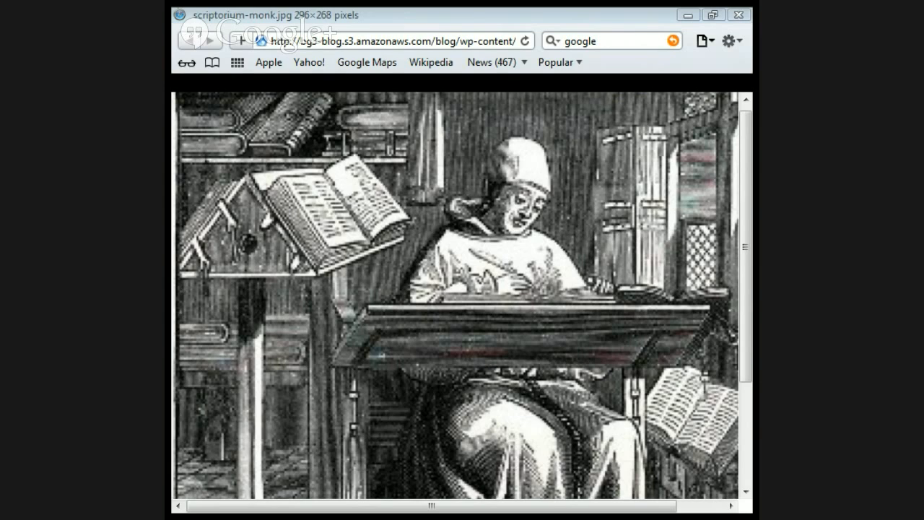
pyautogui.click(744, 82)
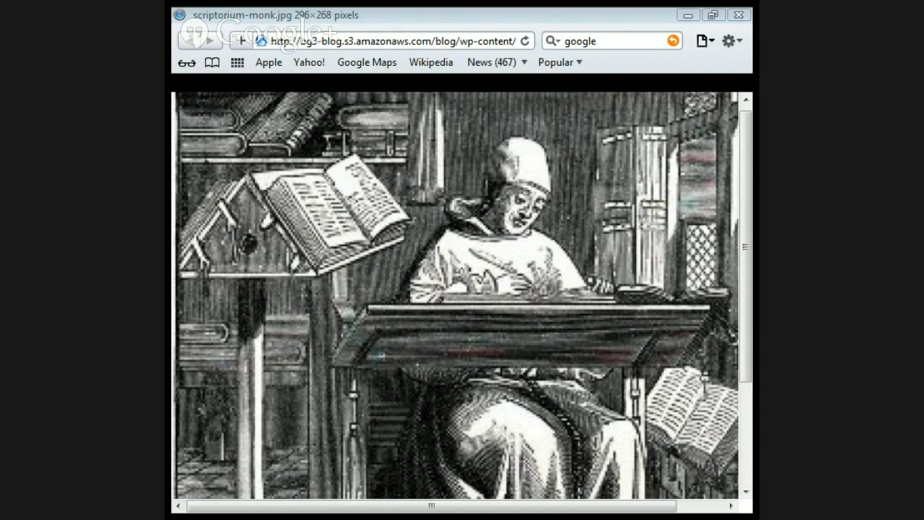
pyautogui.click(743, 82)
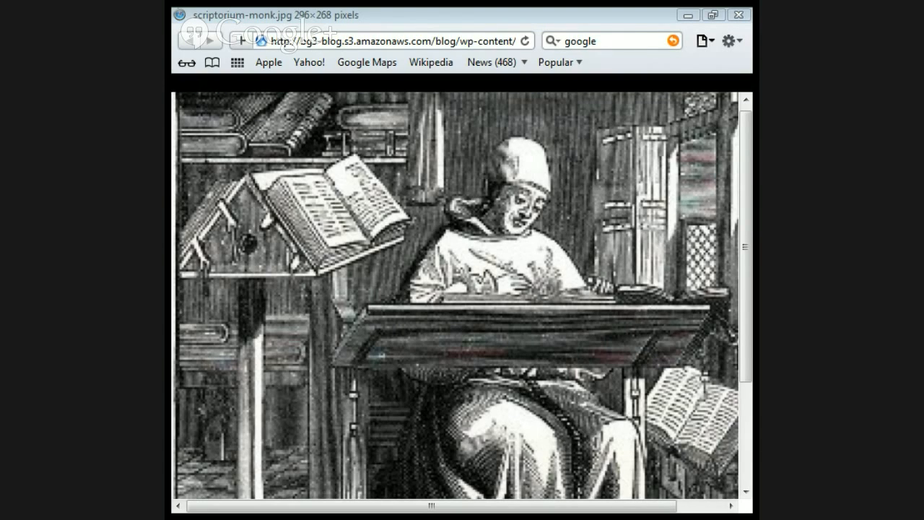
pyautogui.click(743, 82)
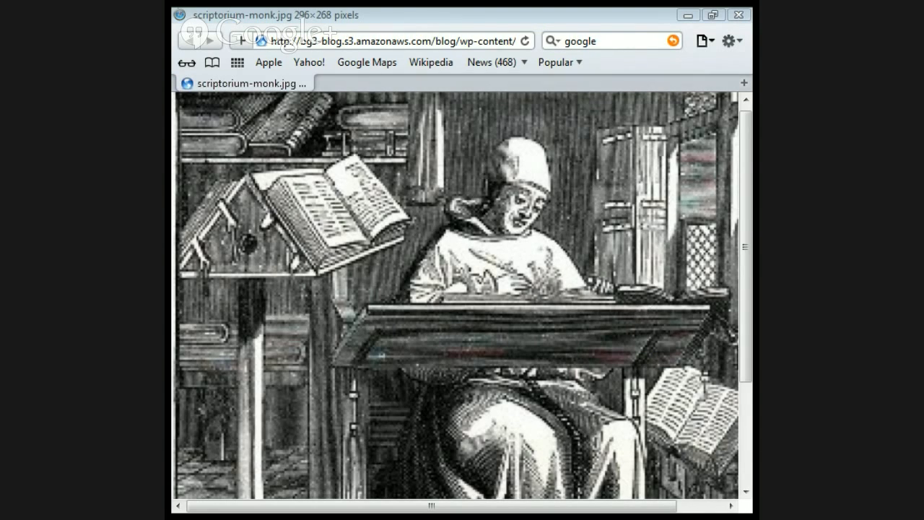